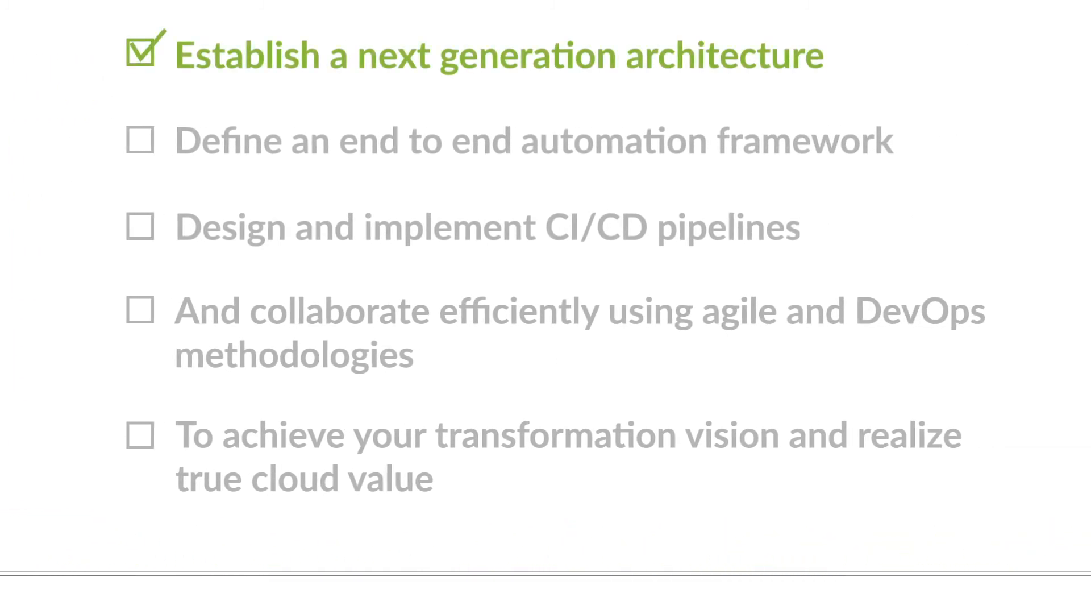
pyautogui.click(142, 140)
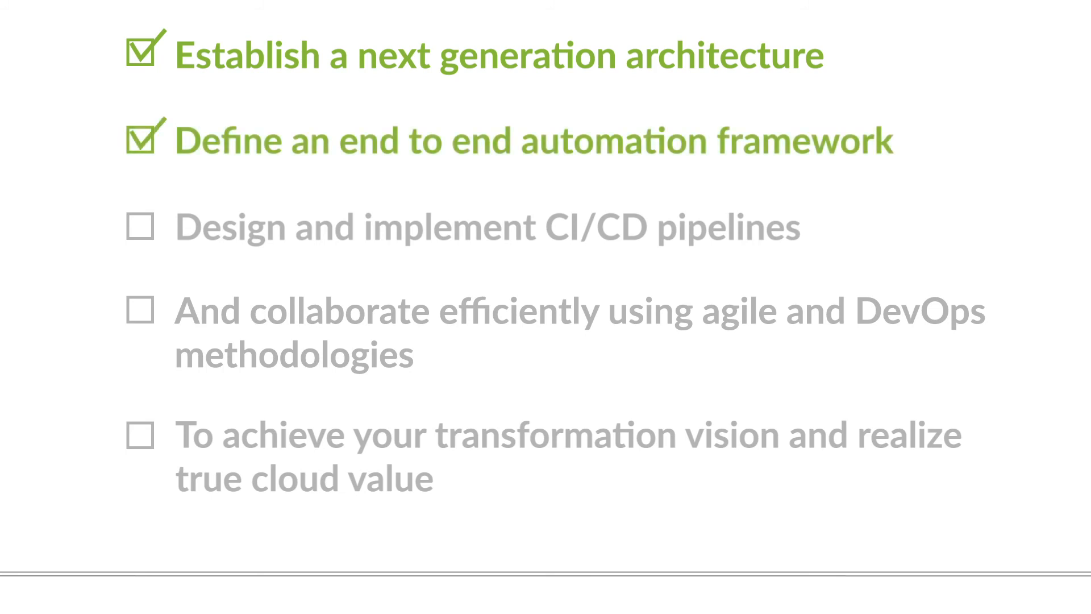